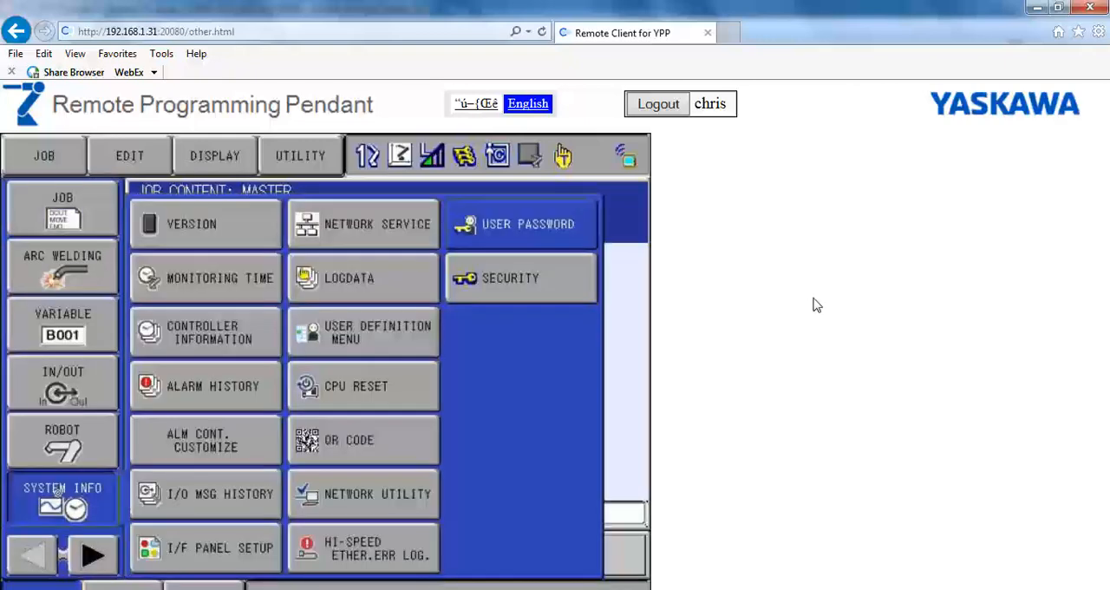
Show the registered user password list from System Info
left_click(520, 224)
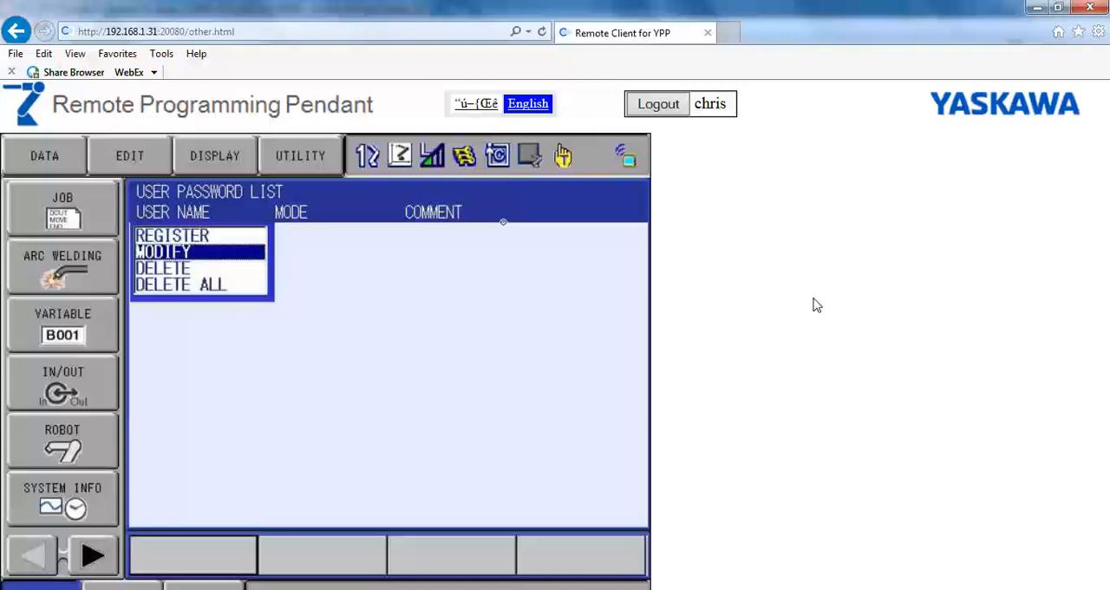
Register the new user's name and password with remote pendant operation and permission enabled
left_click(164, 250)
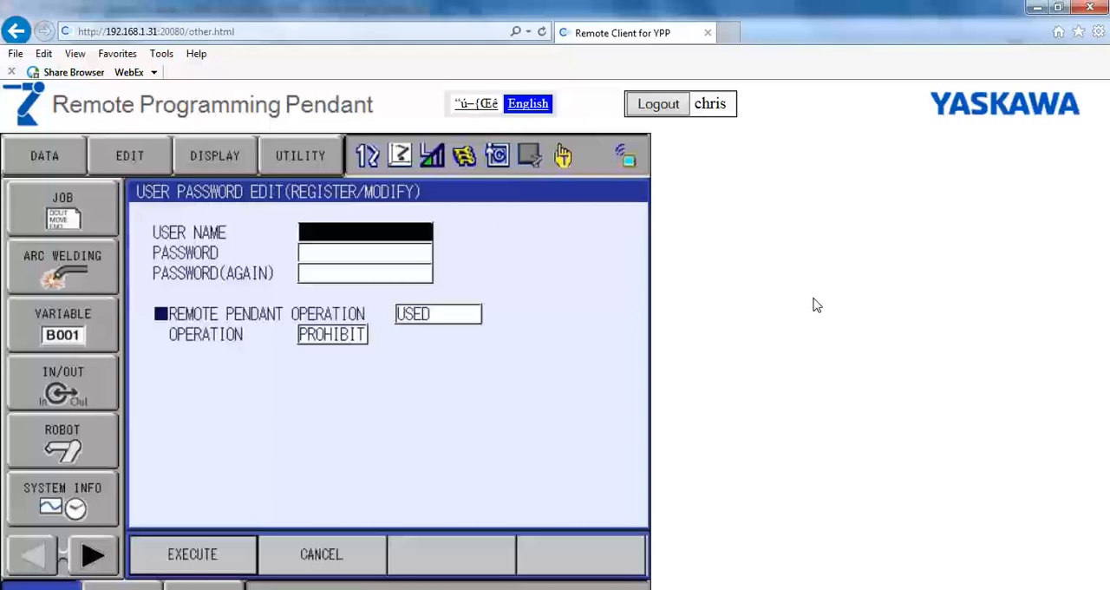
left_click(364, 233)
type("bob")
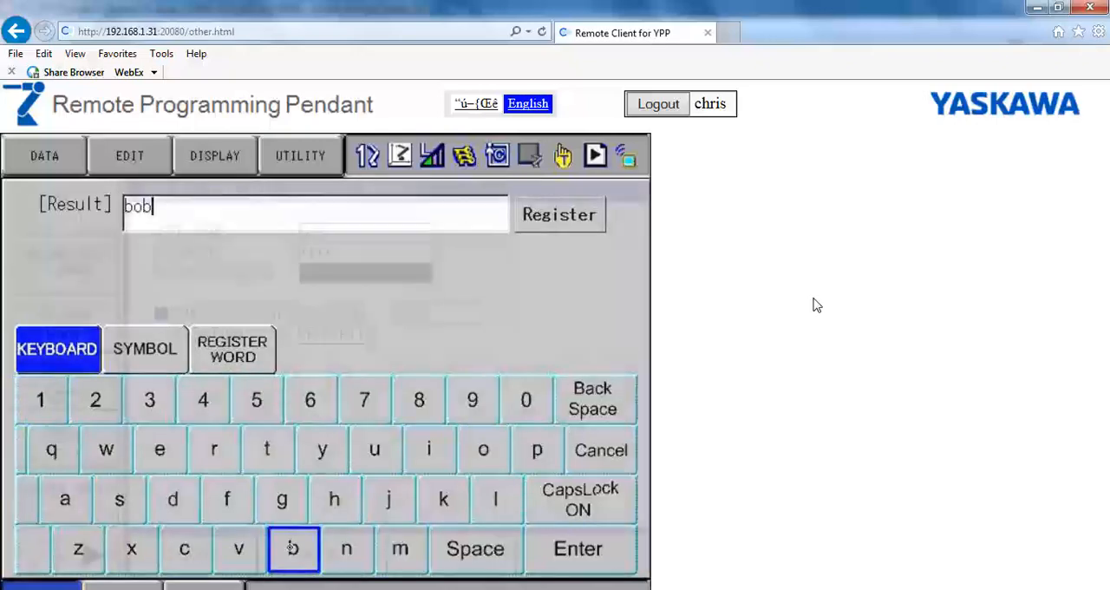
left_click(559, 216)
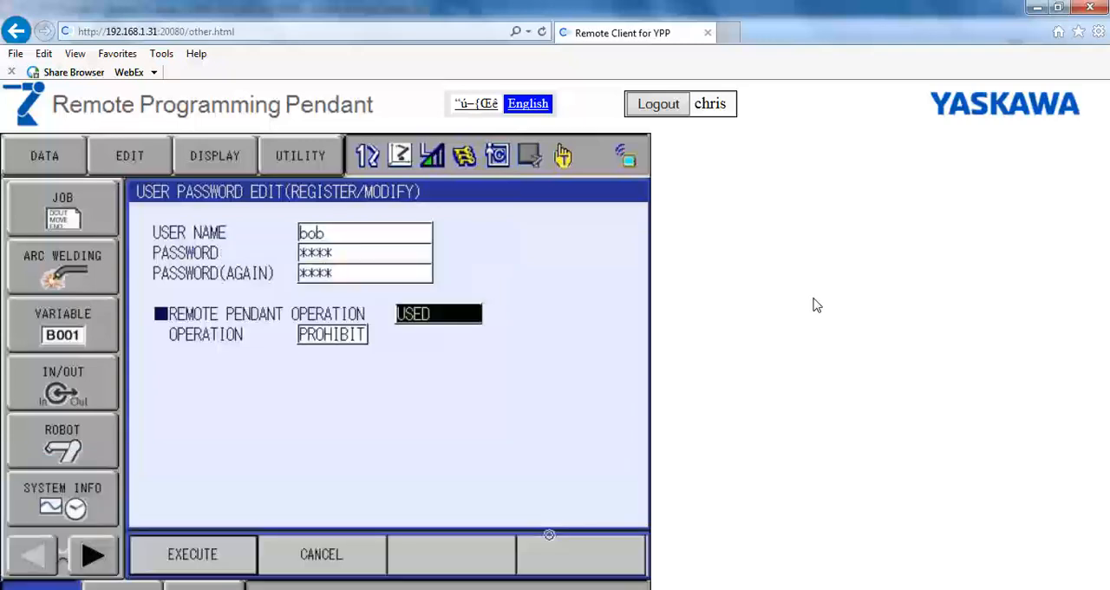
left_click(331, 333)
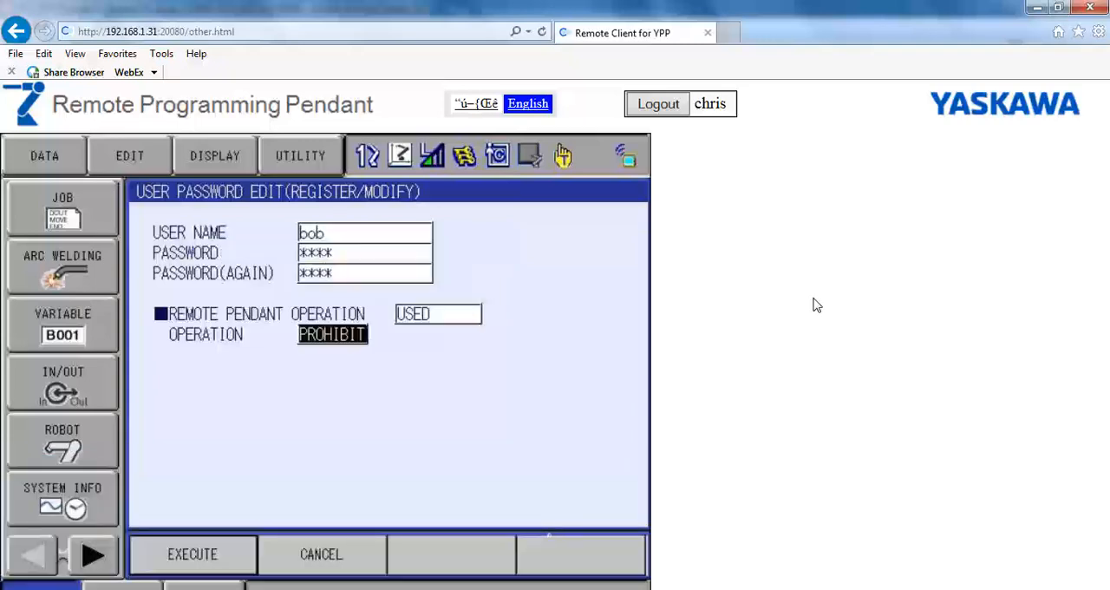
left_click(331, 335)
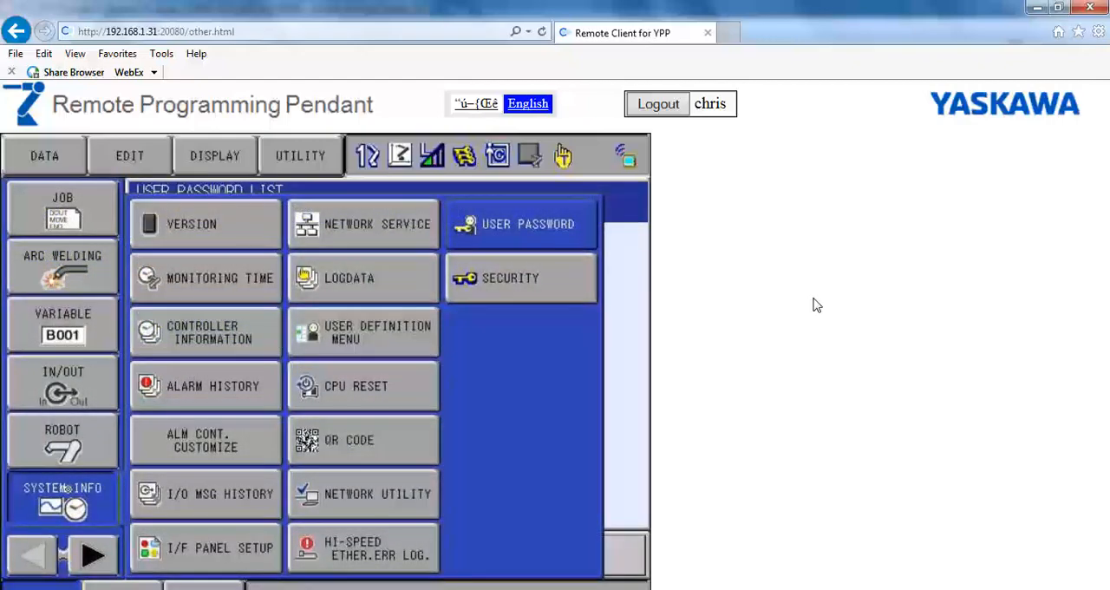
Show the network service screen with the controller IP 192.168.1.31
left_click(379, 223)
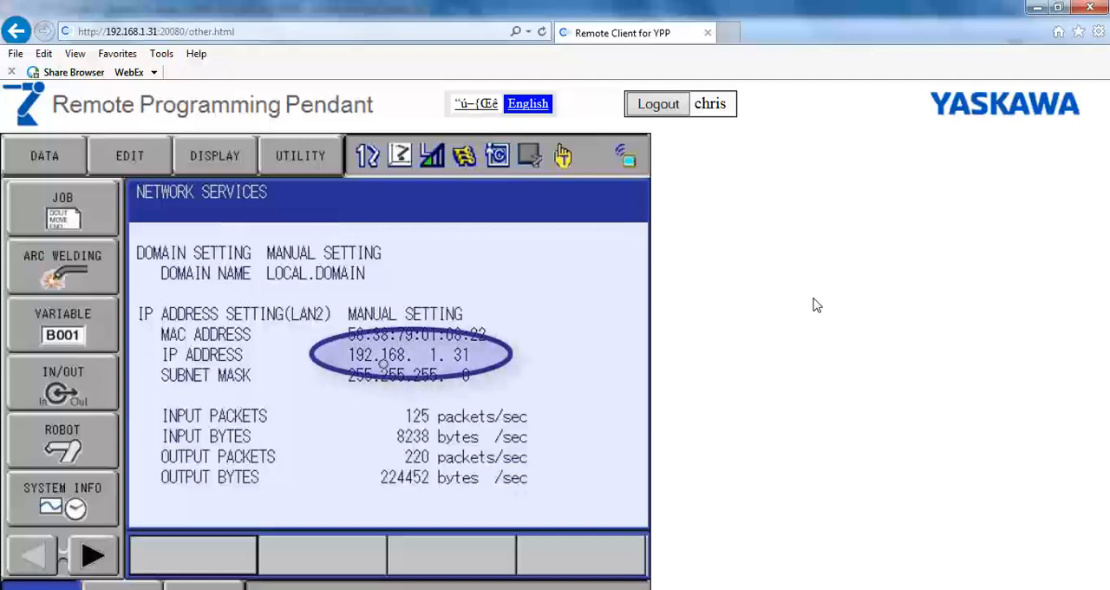
mouse_move(499, 331)
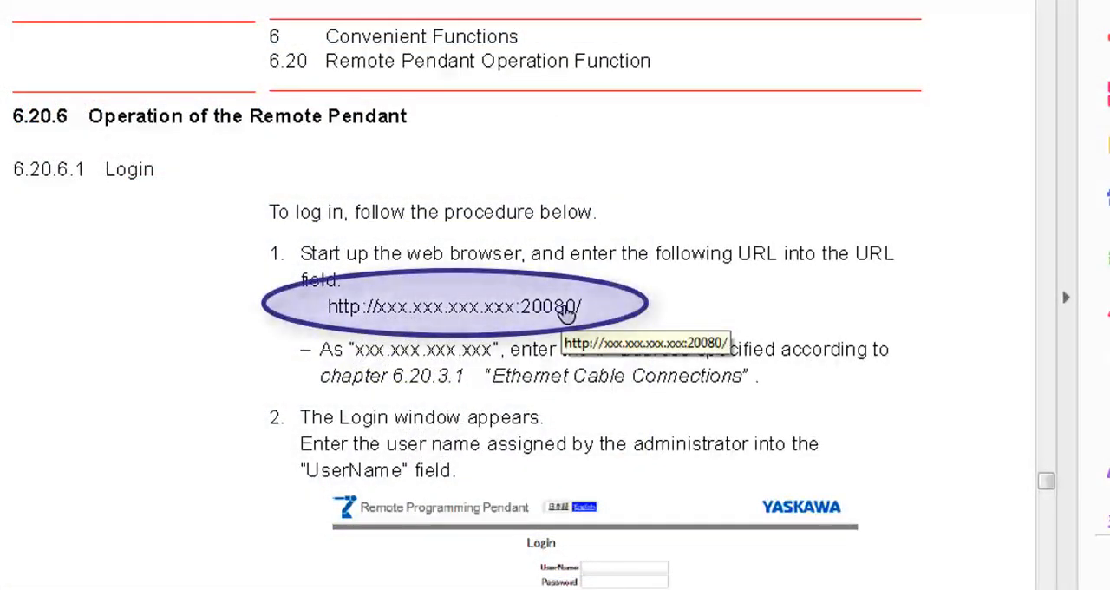
mouse_move(336, 326)
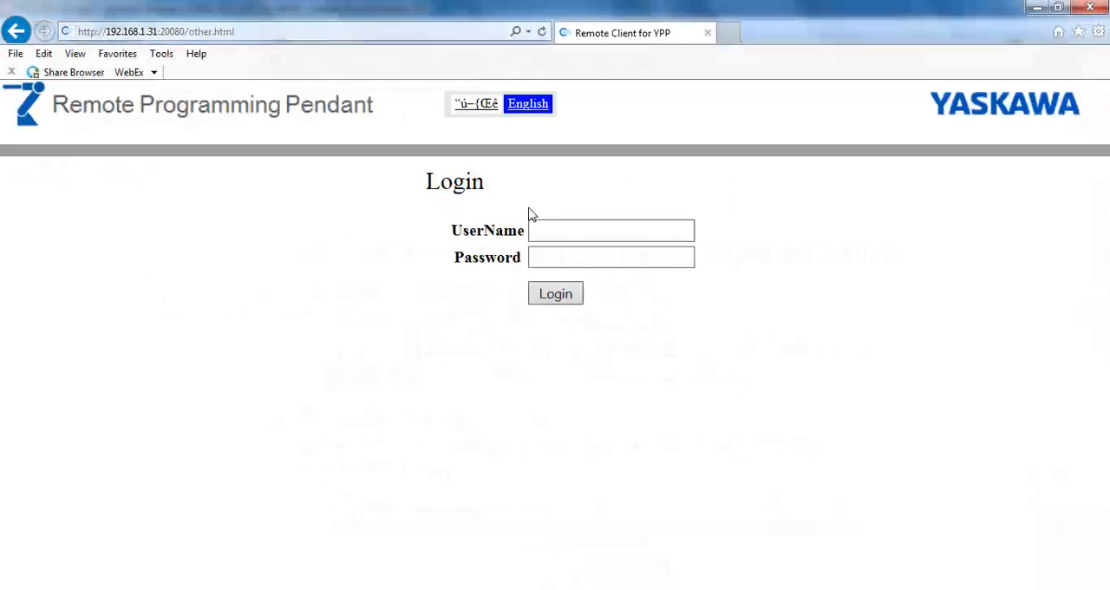
Log in to the remote pendant as user 'chris' with the password
left_click(610, 229)
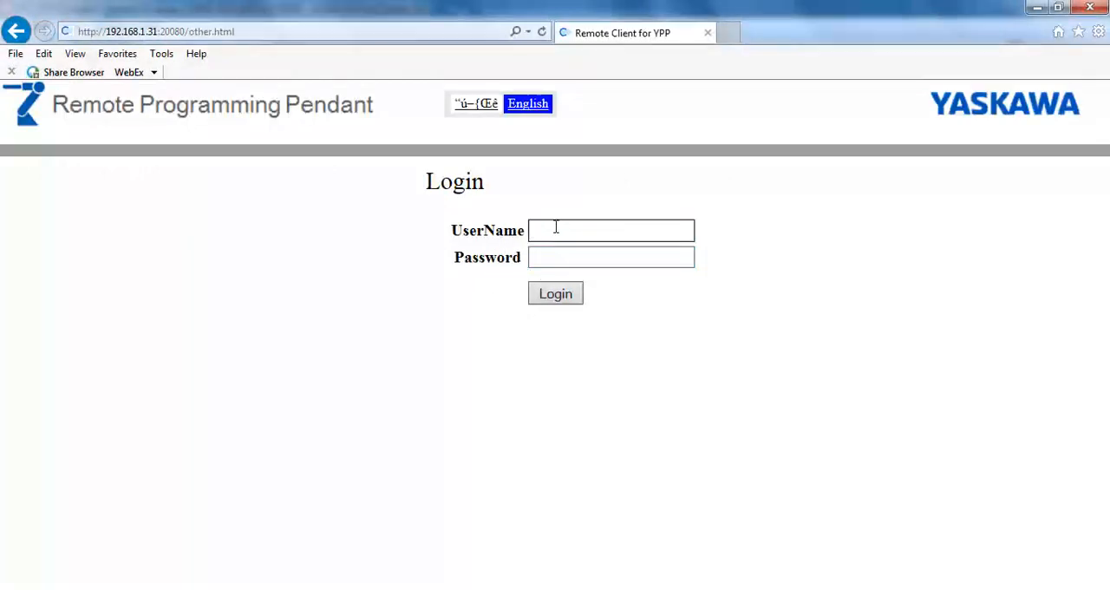
type("chris")
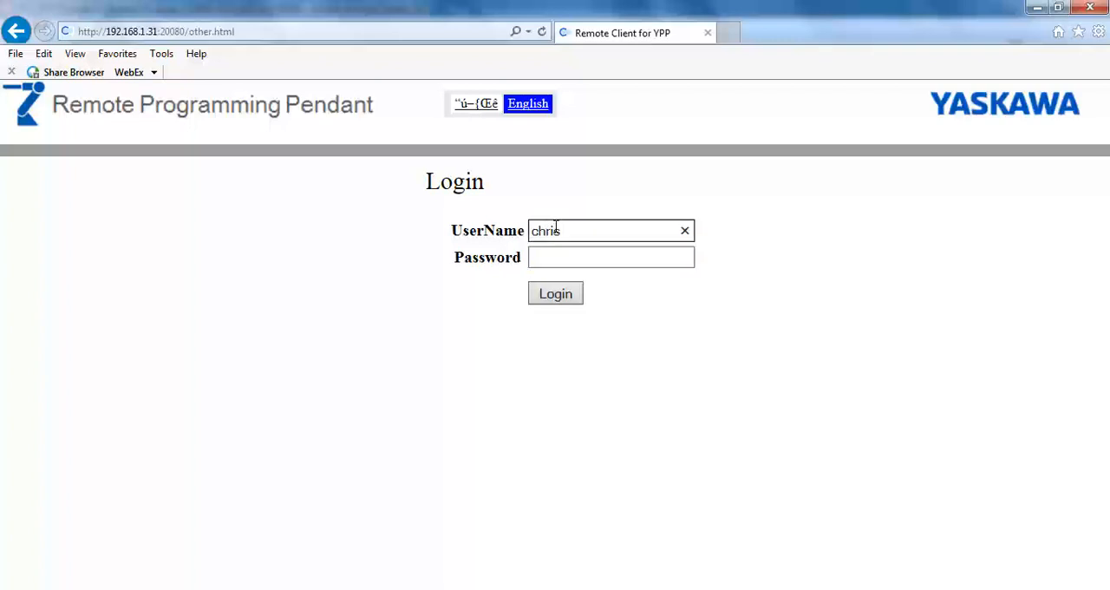
left_click(611, 257)
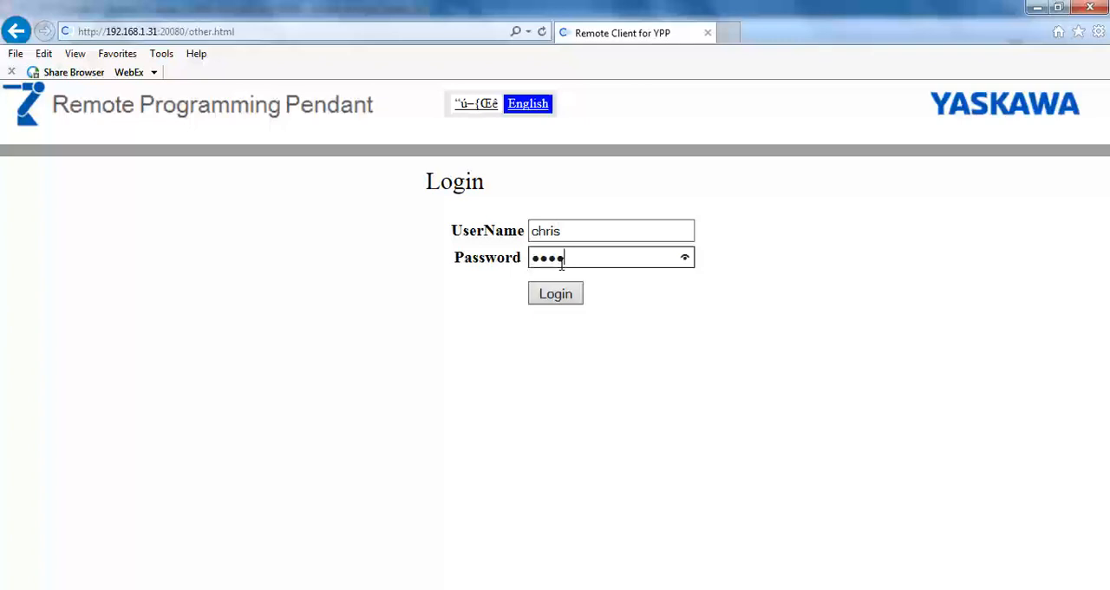
left_click(555, 294)
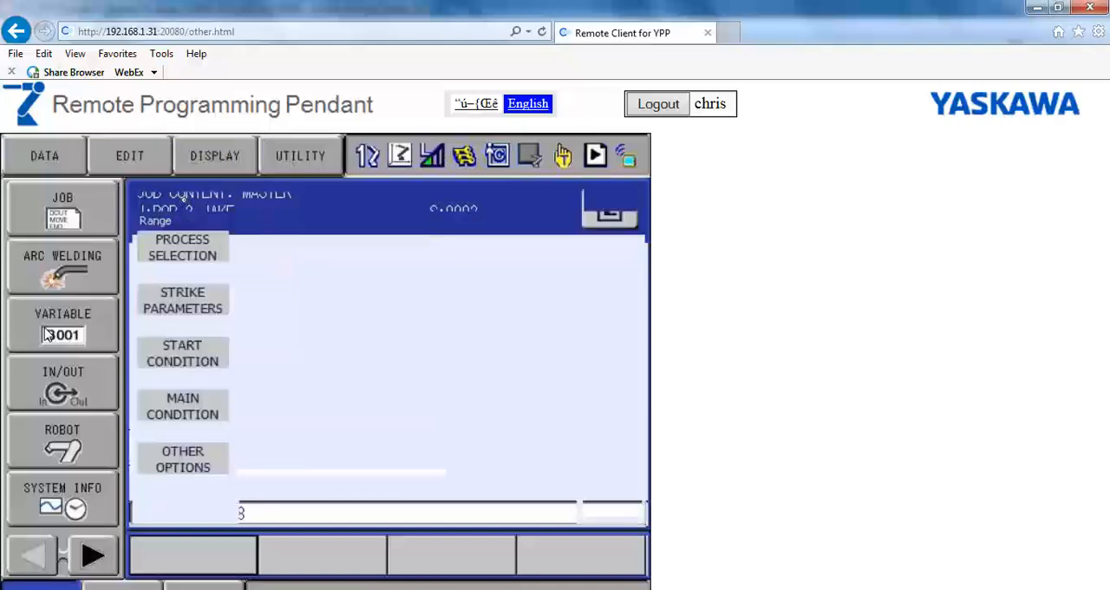
Display the arc start condition strike parameters
left_click(182, 298)
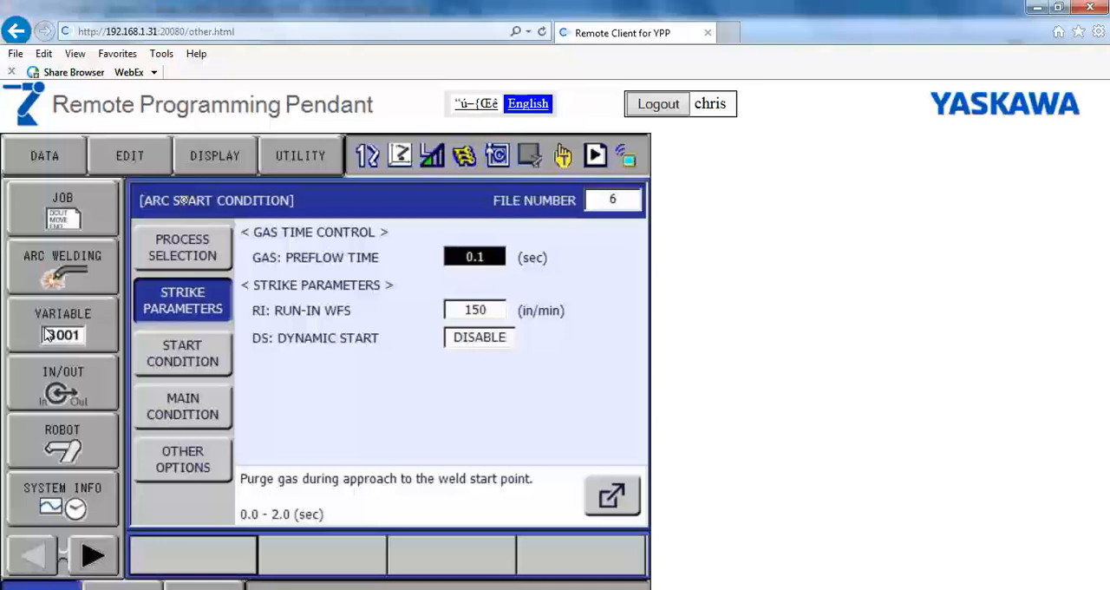